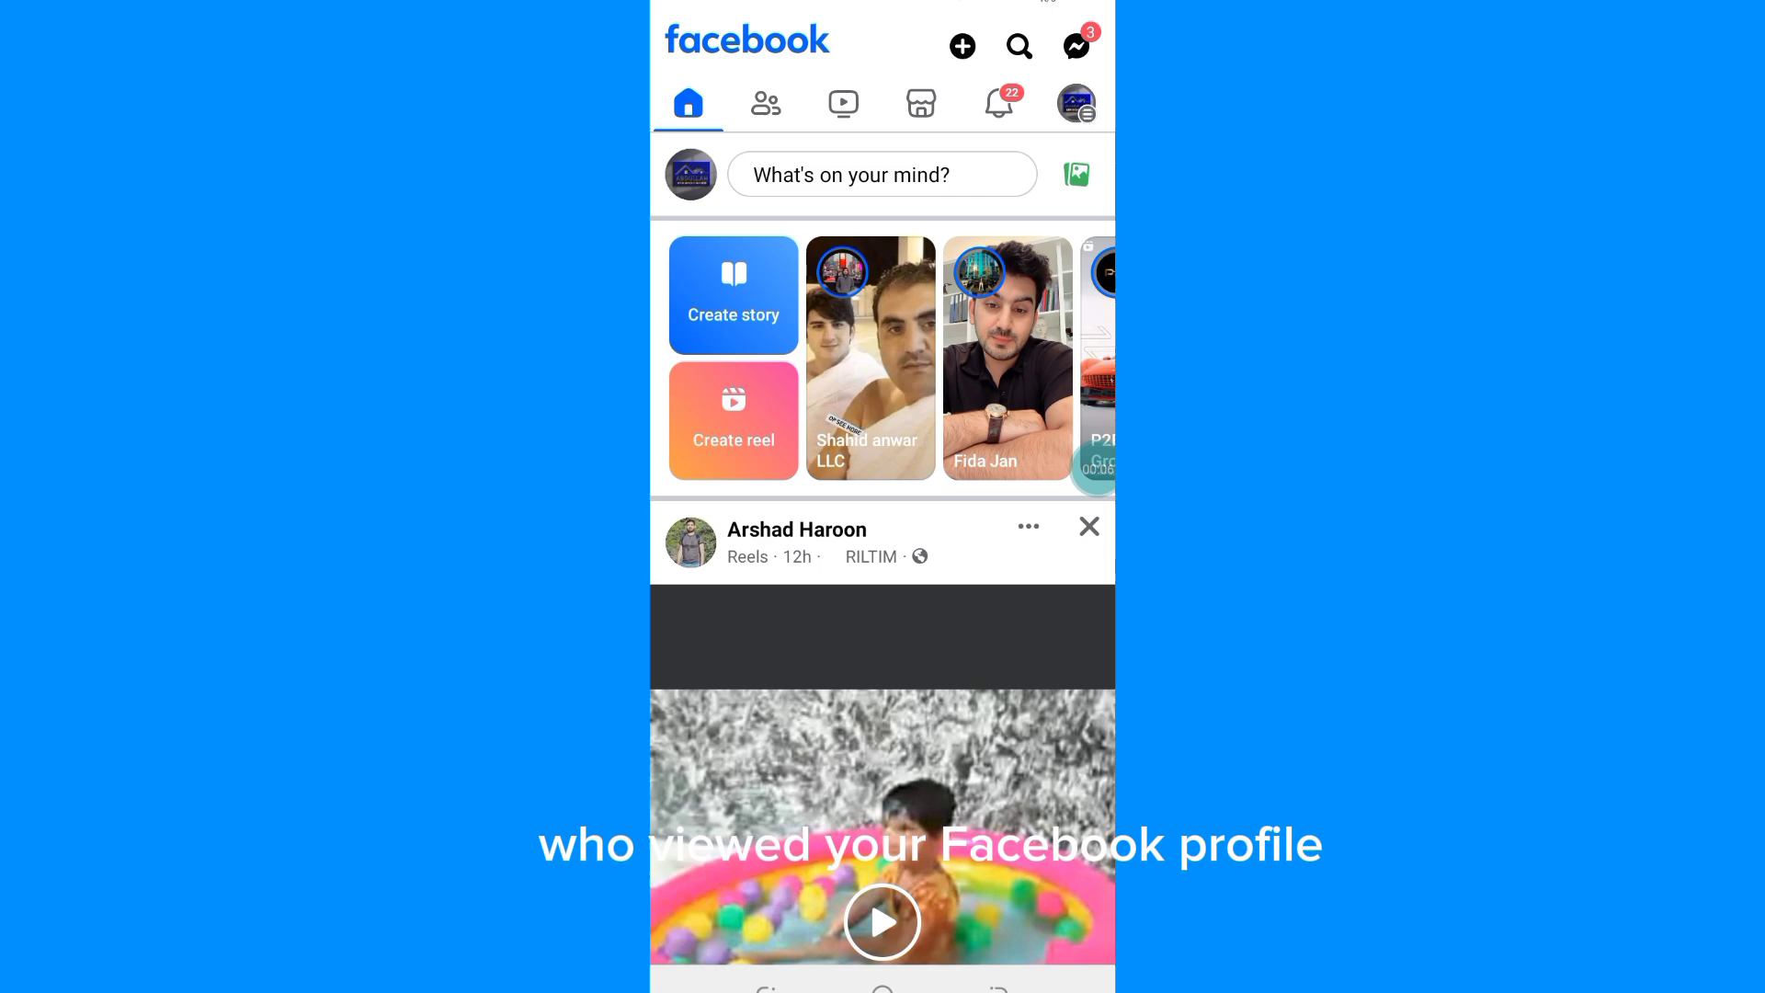
Go to your own profile from the top bar, dismissing the level progress page
left_click(1076, 103)
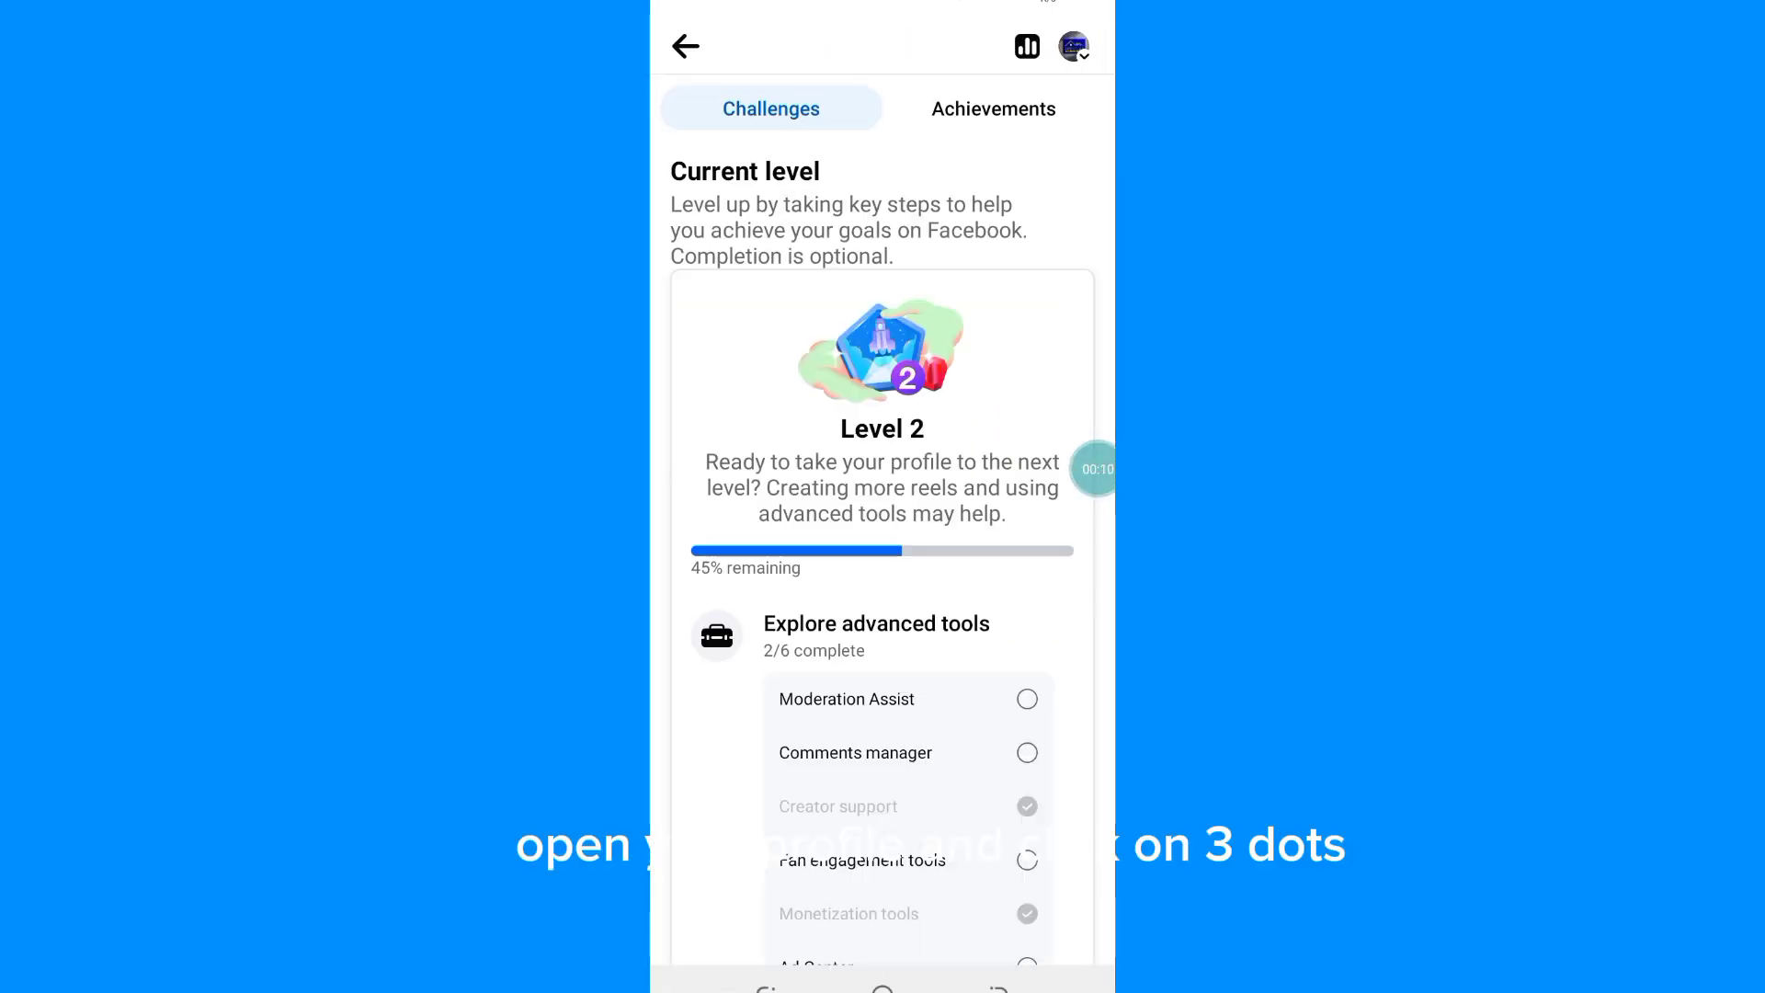
left_click(685, 46)
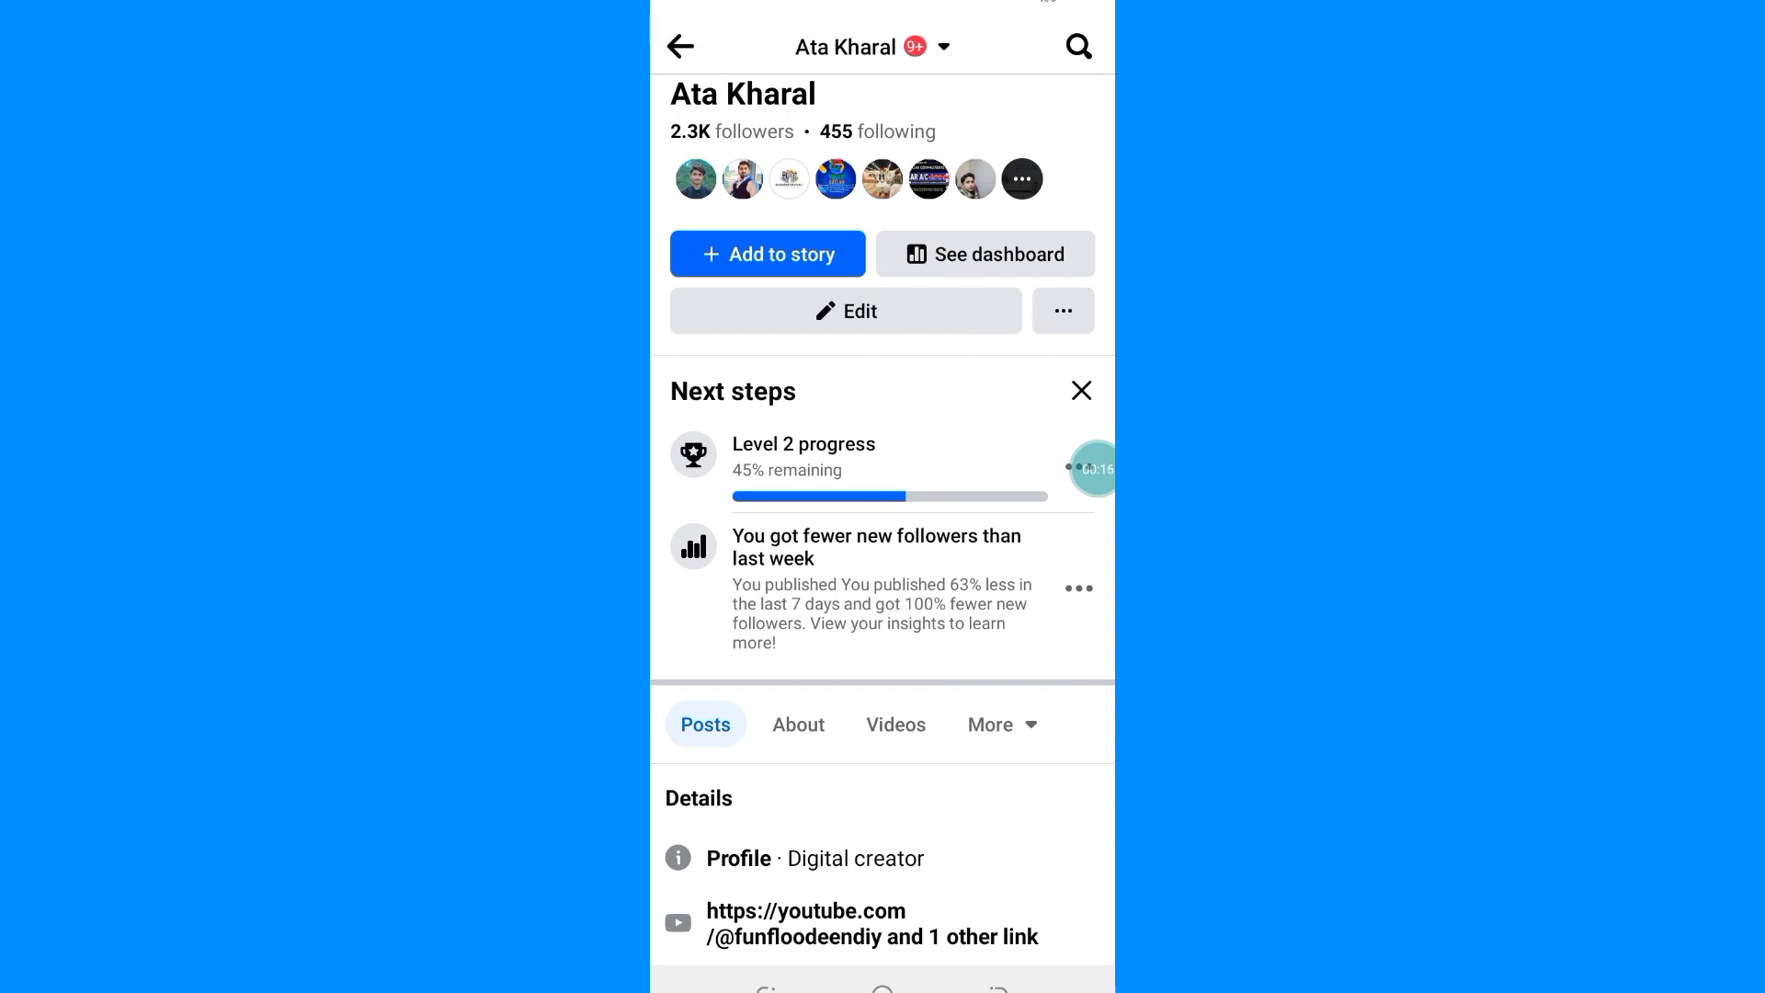
left_click(1061, 311)
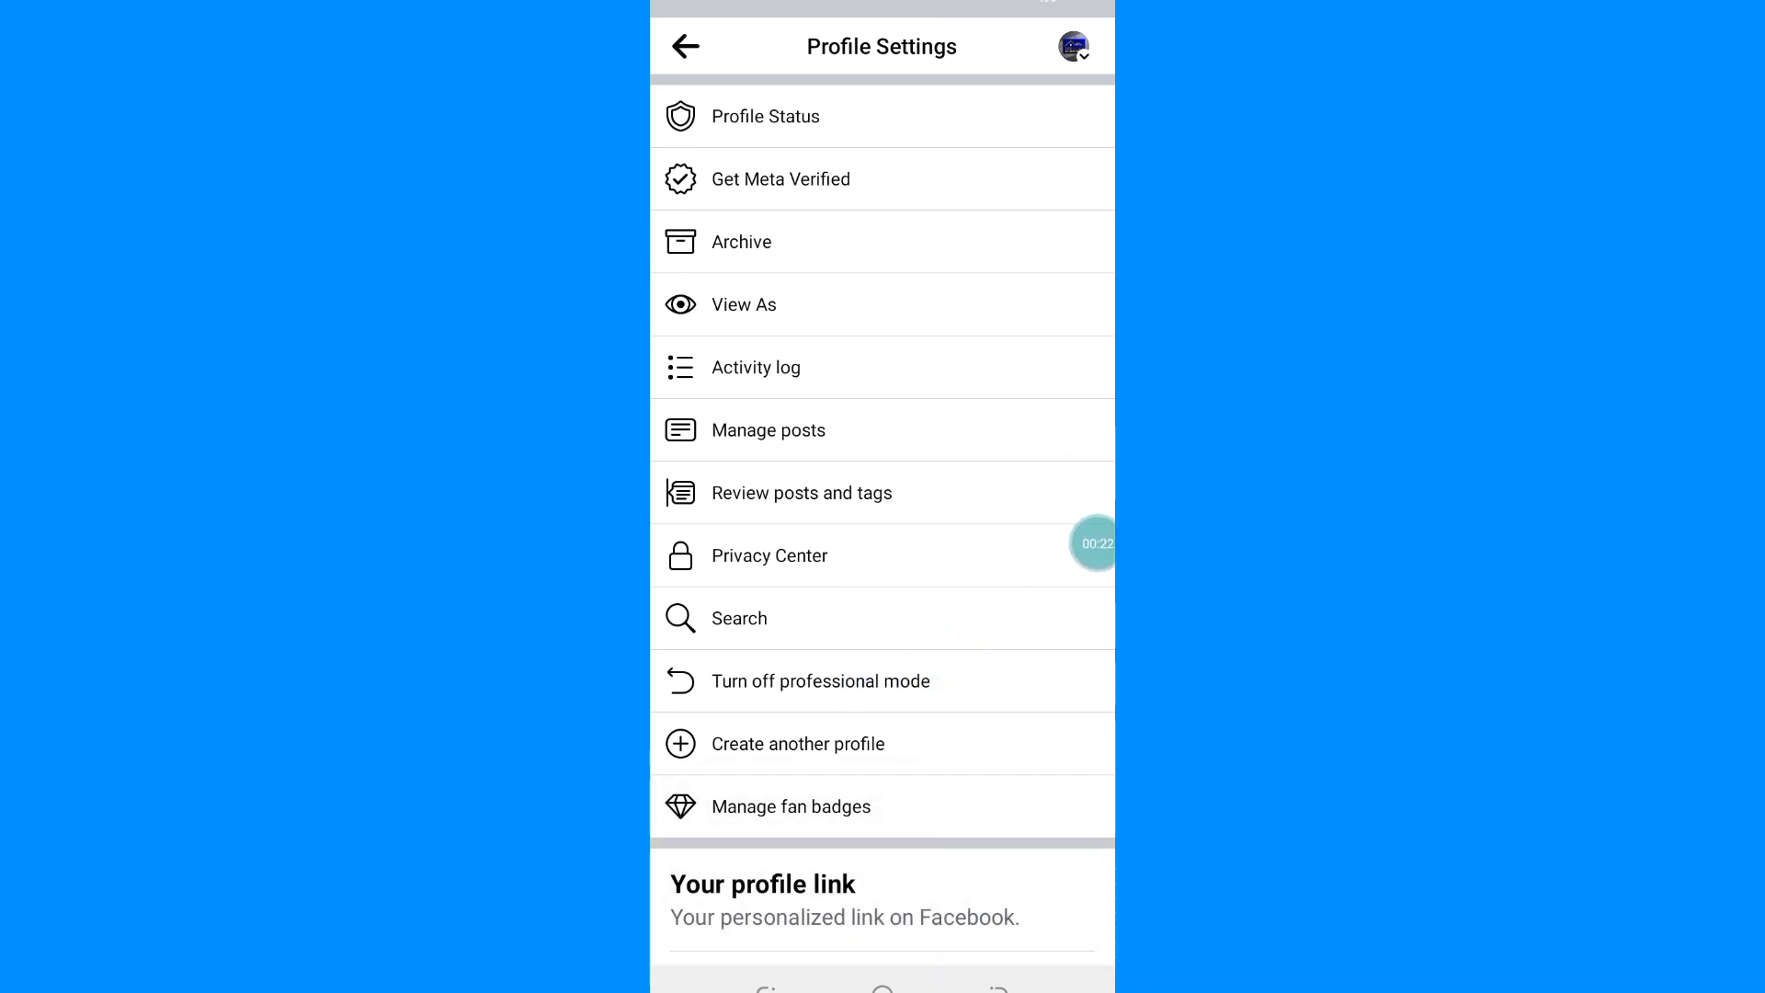
left_click(684, 46)
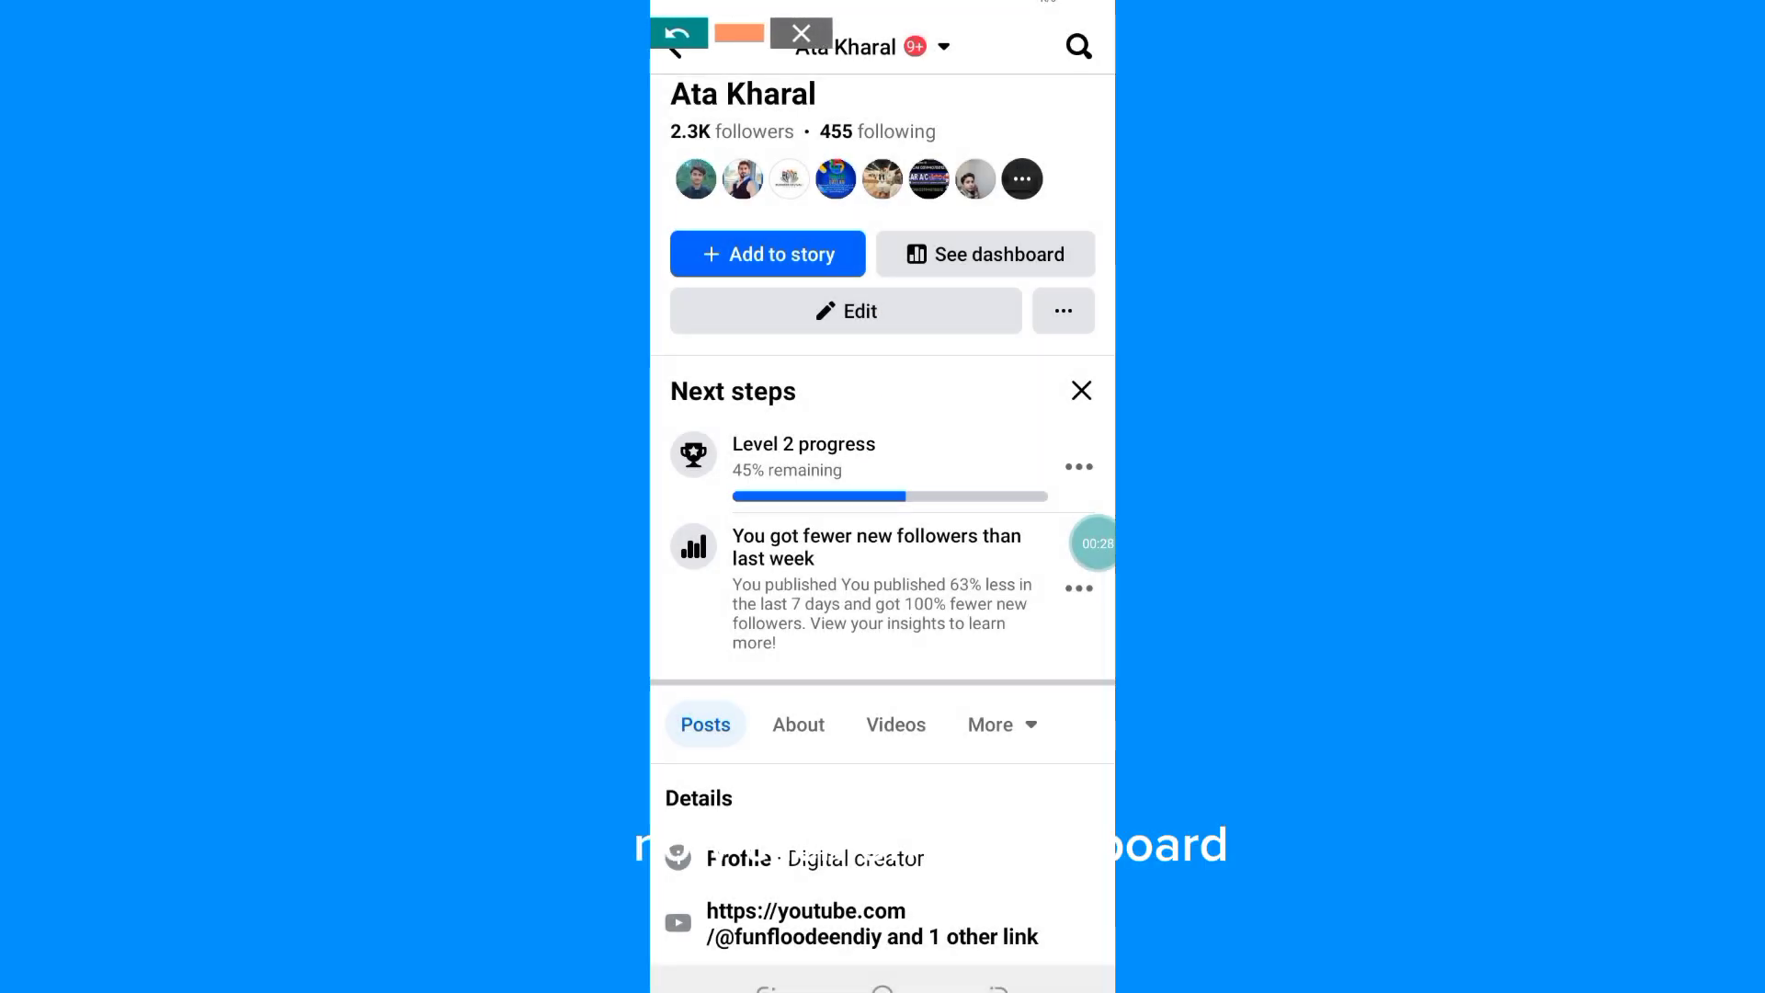
Enter the professional dashboard via See dashboard and browse its Home overview
left_click(983, 253)
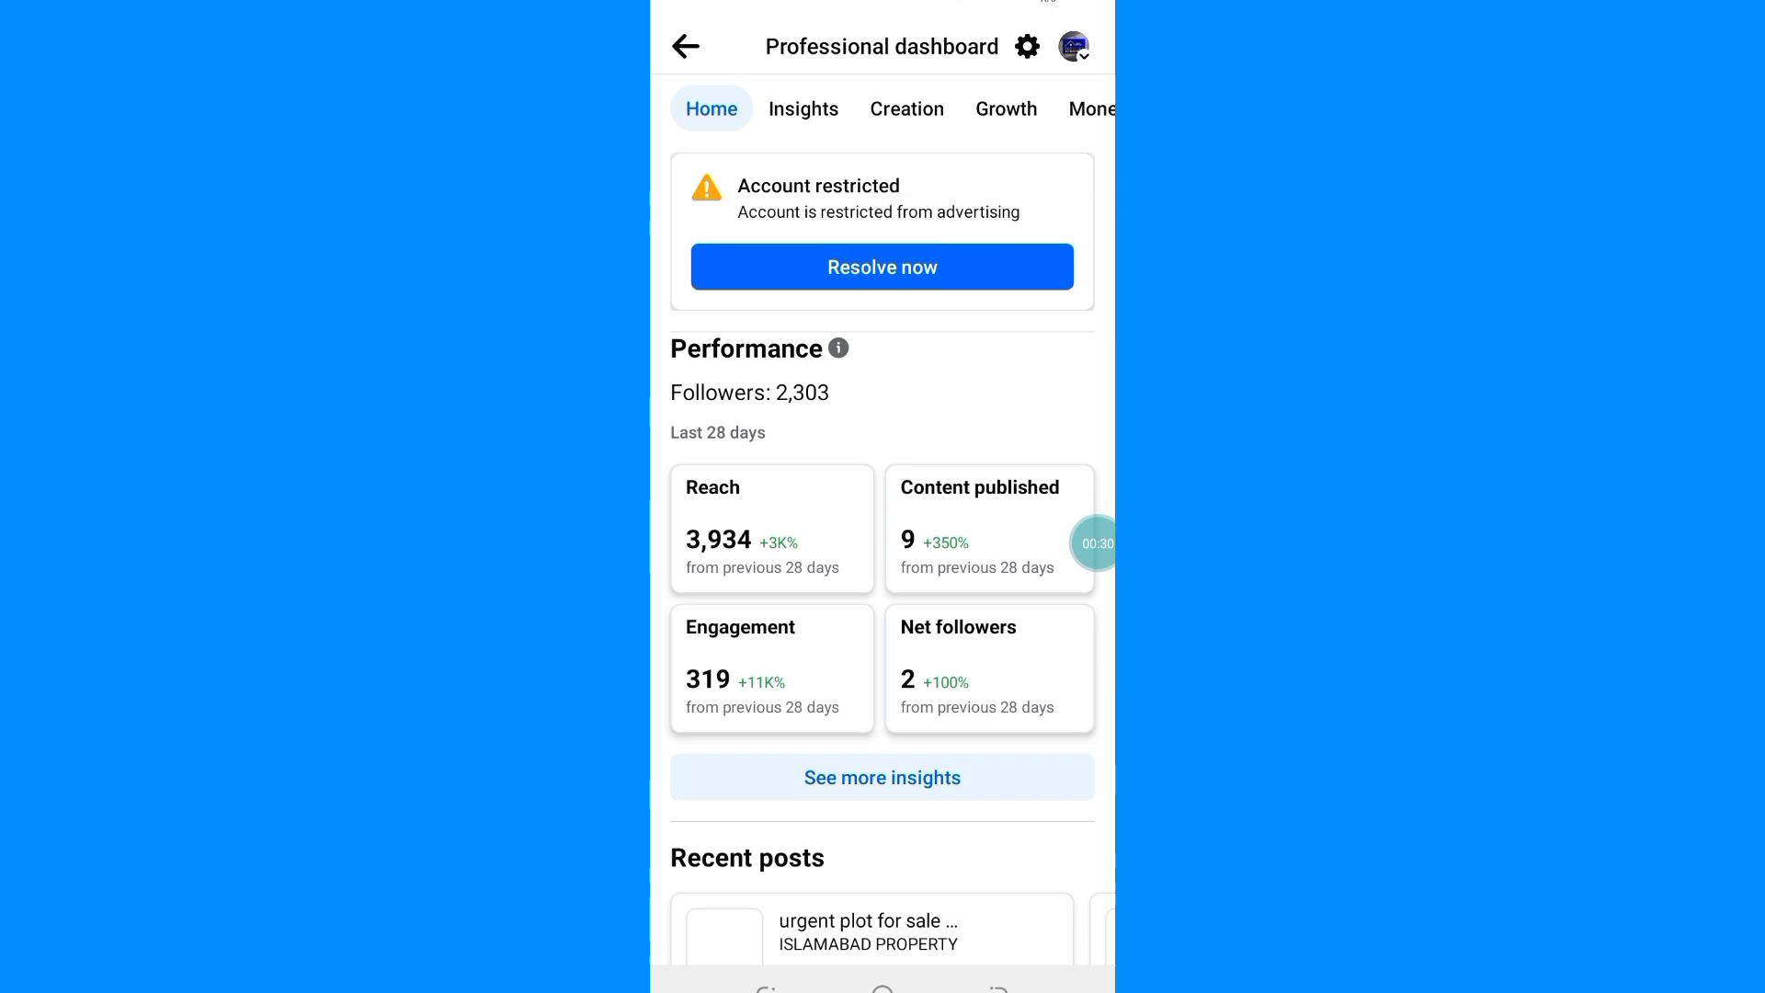
scroll("down", 3)
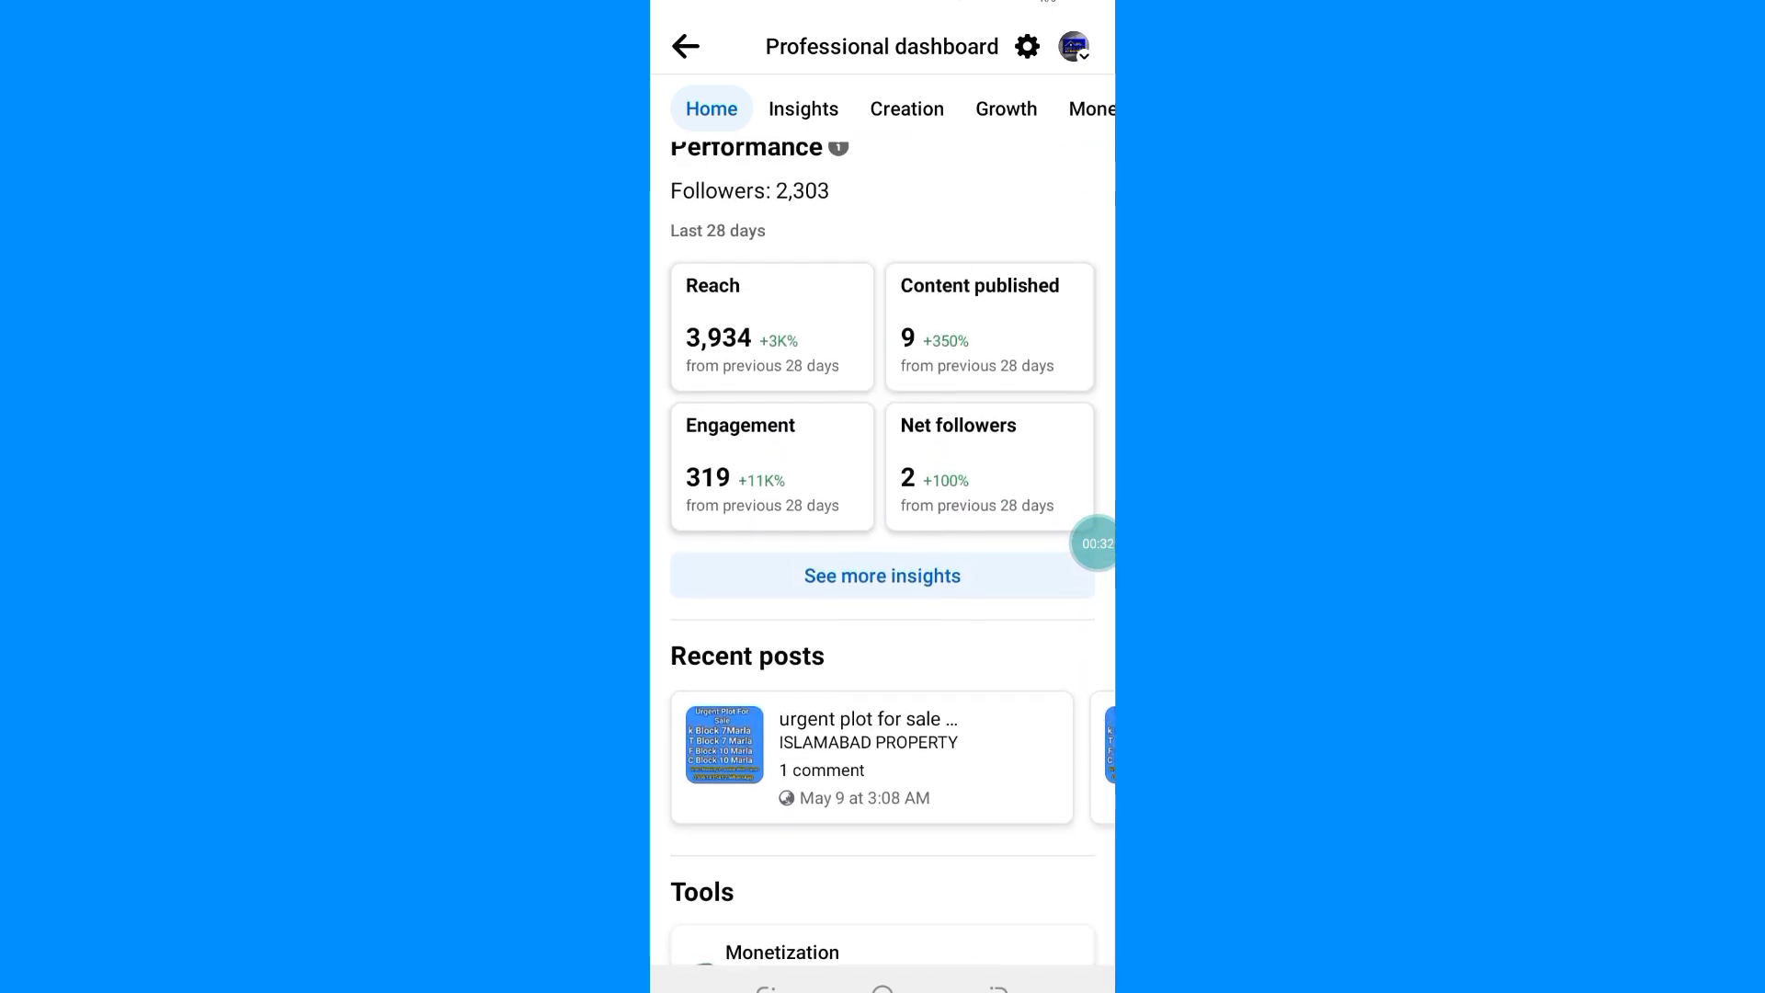
scroll("down", 3)
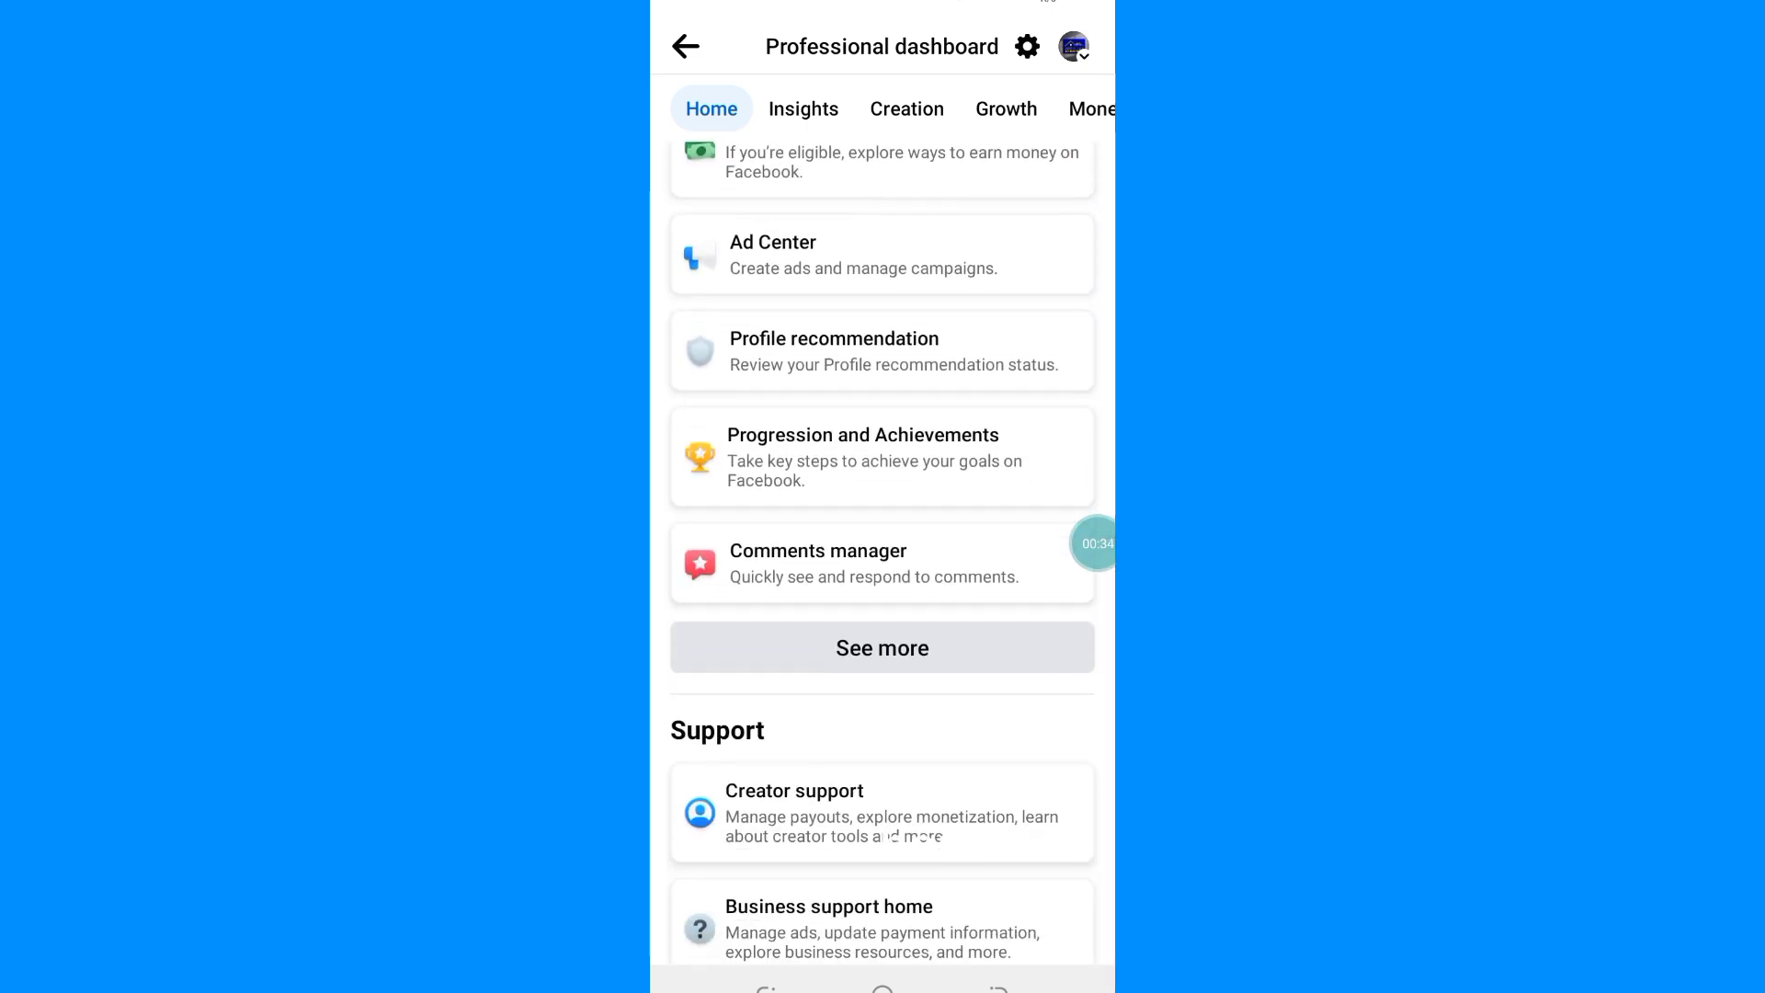
scroll("up", 3)
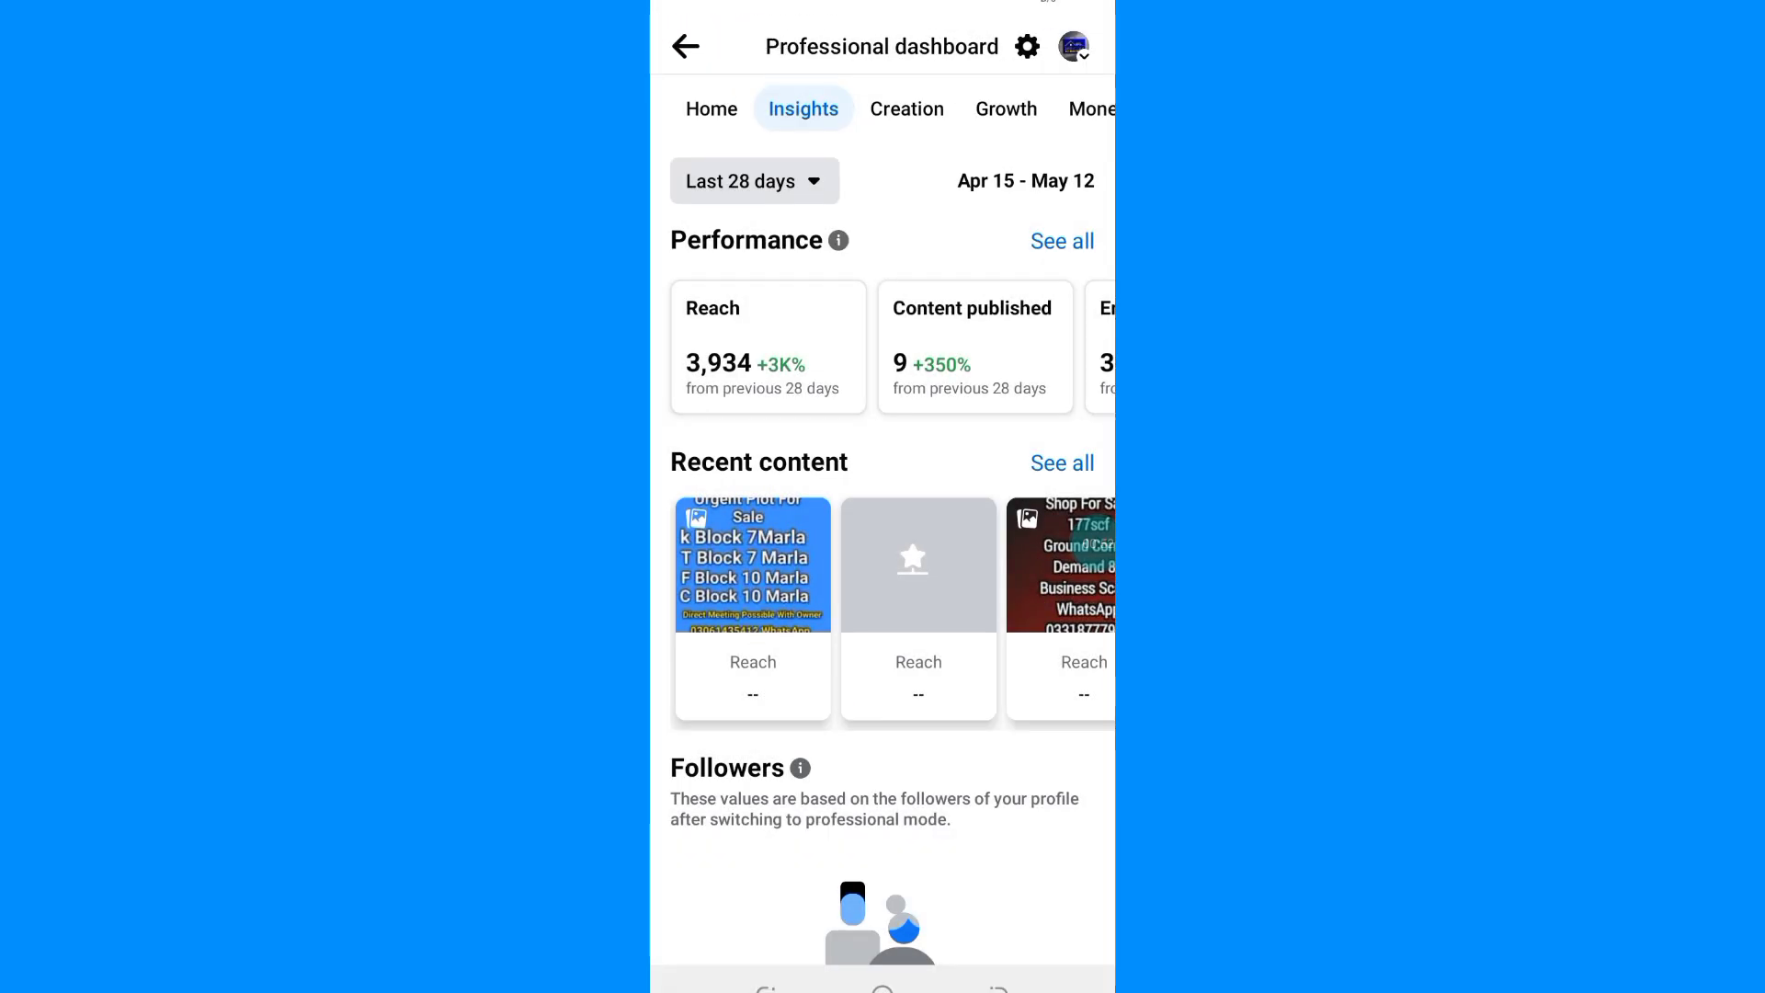
left_click(1061, 241)
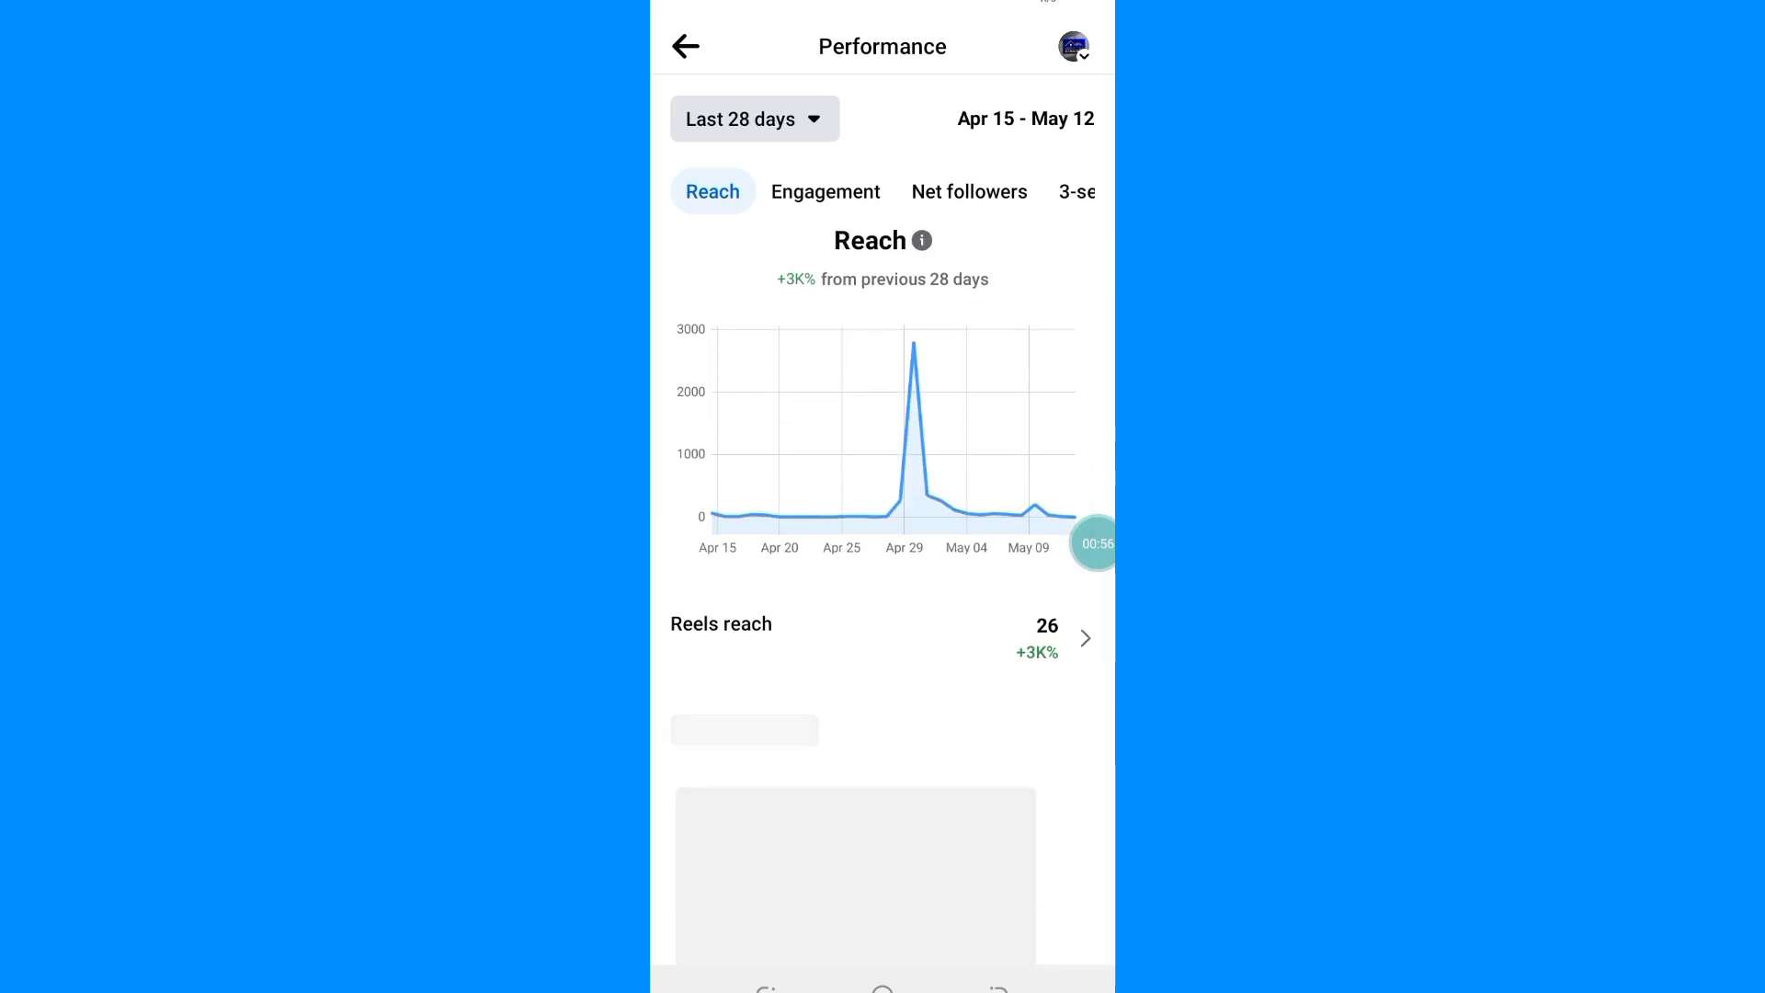
scroll("down", 3)
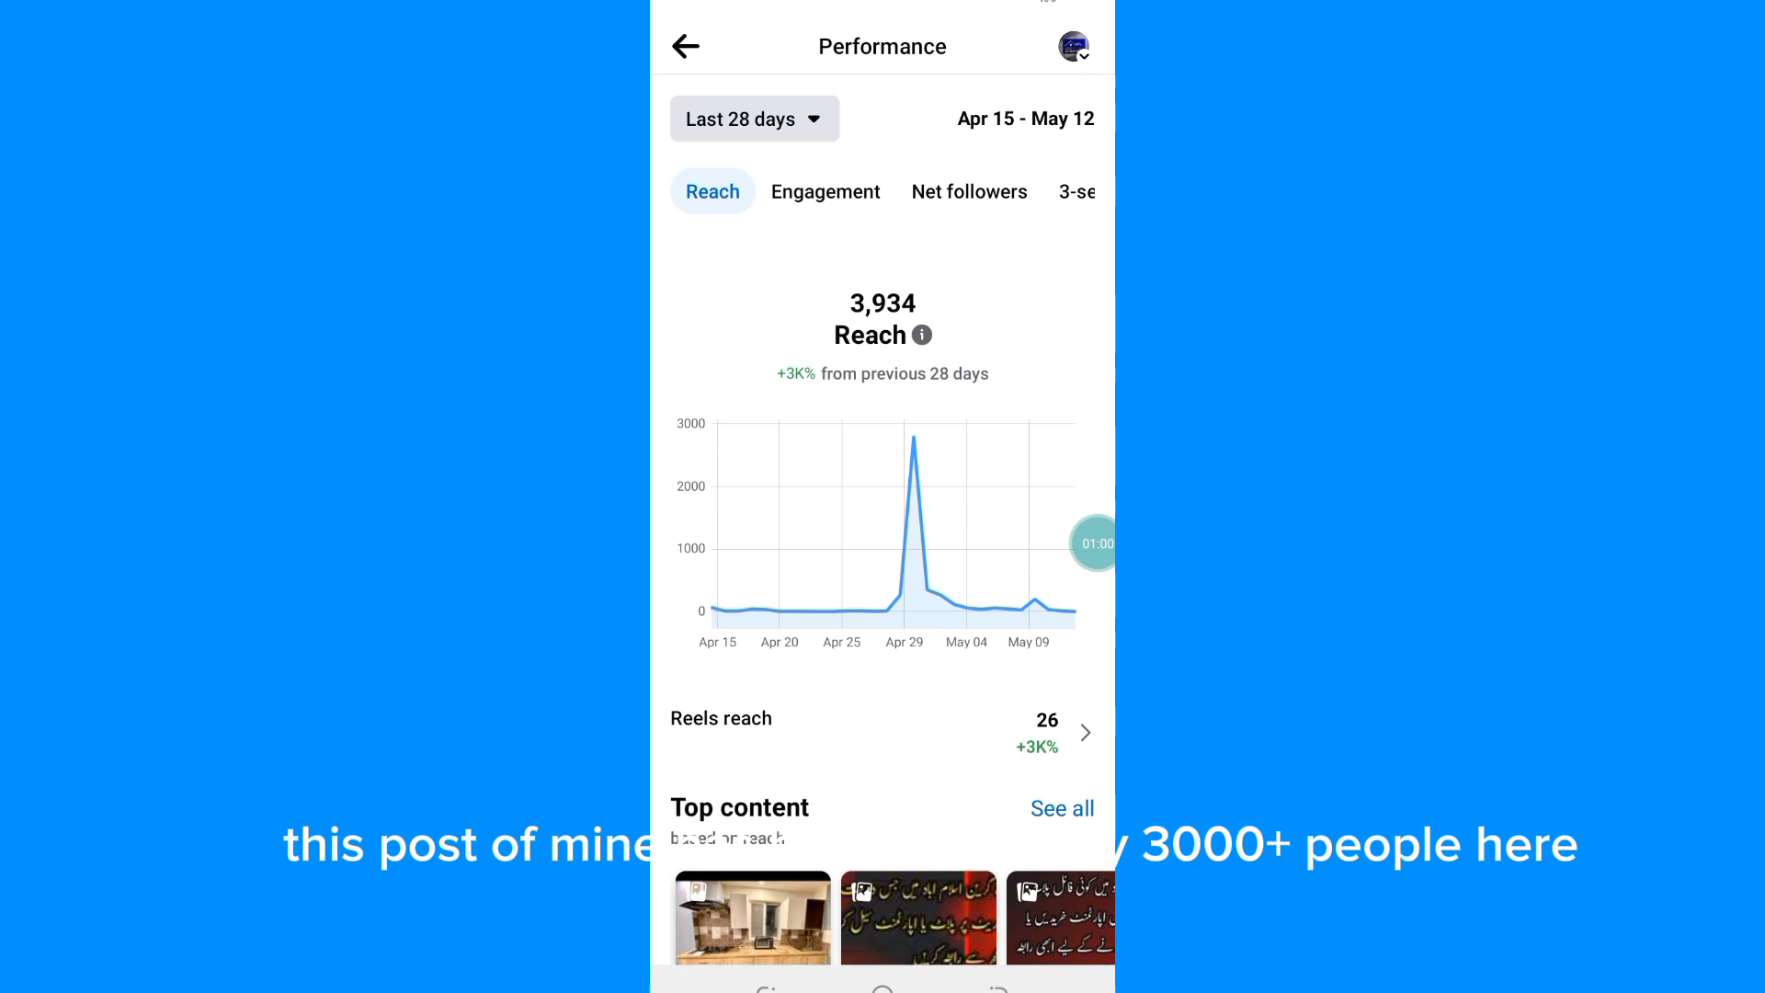
left_click(686, 46)
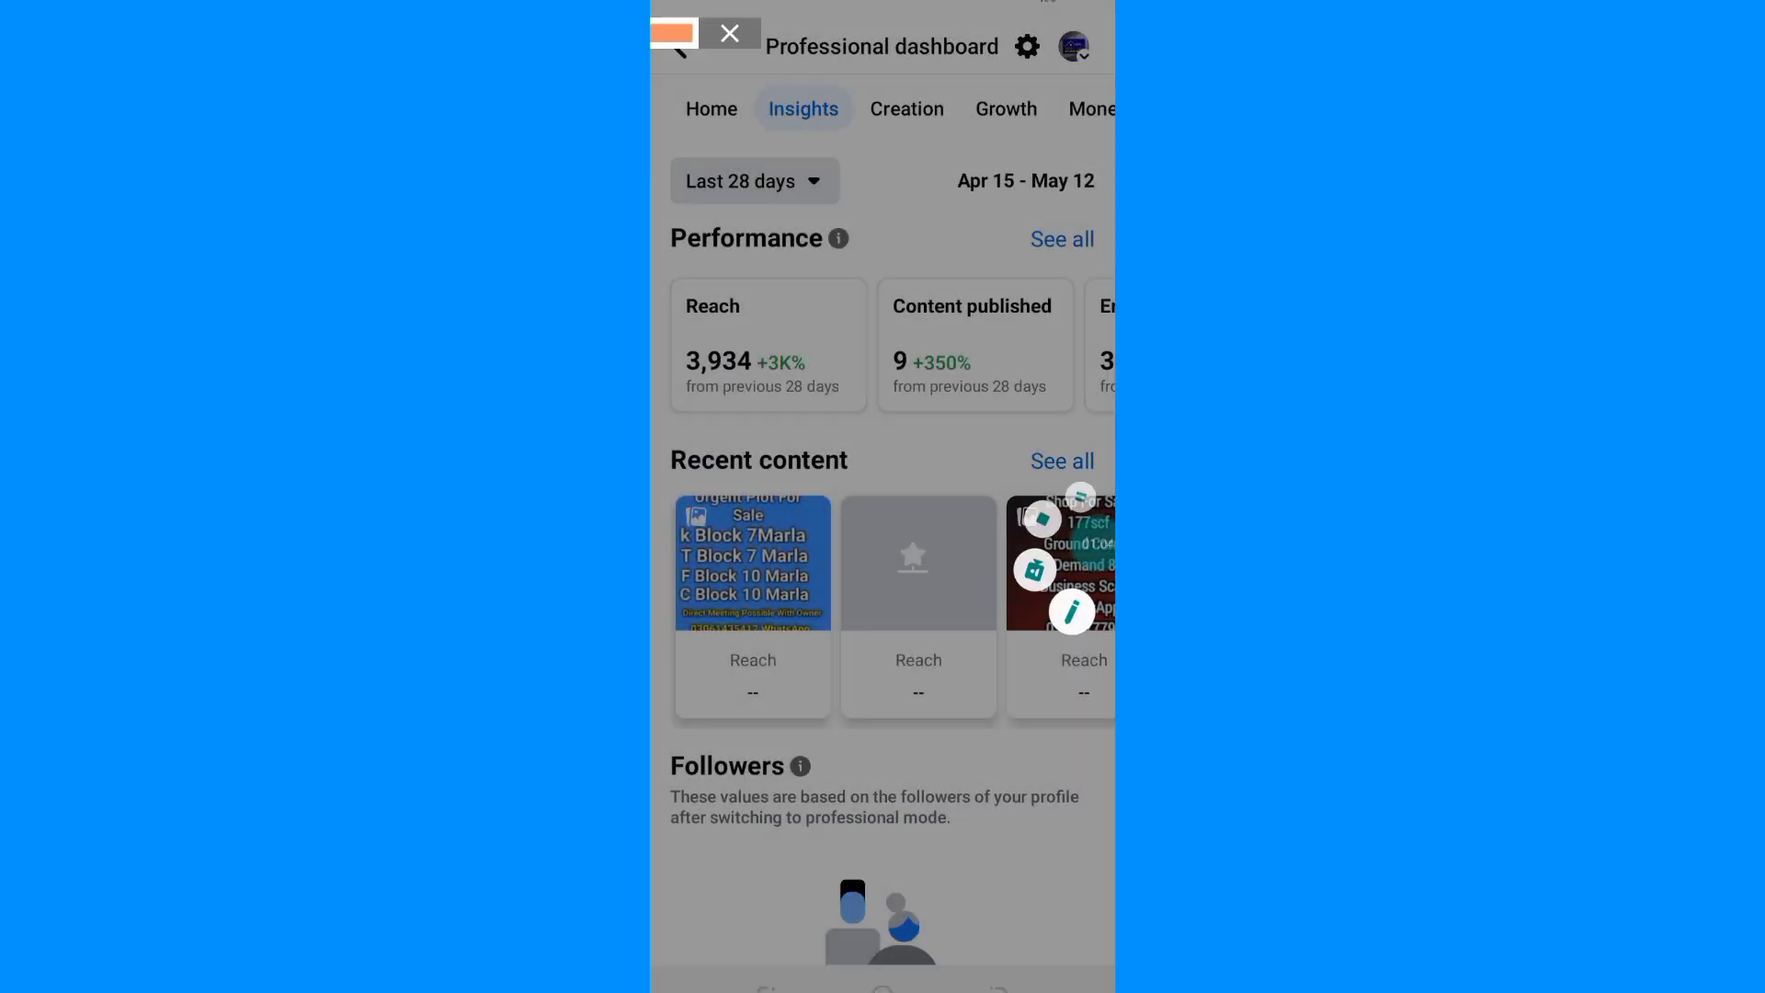
left_click(730, 33)
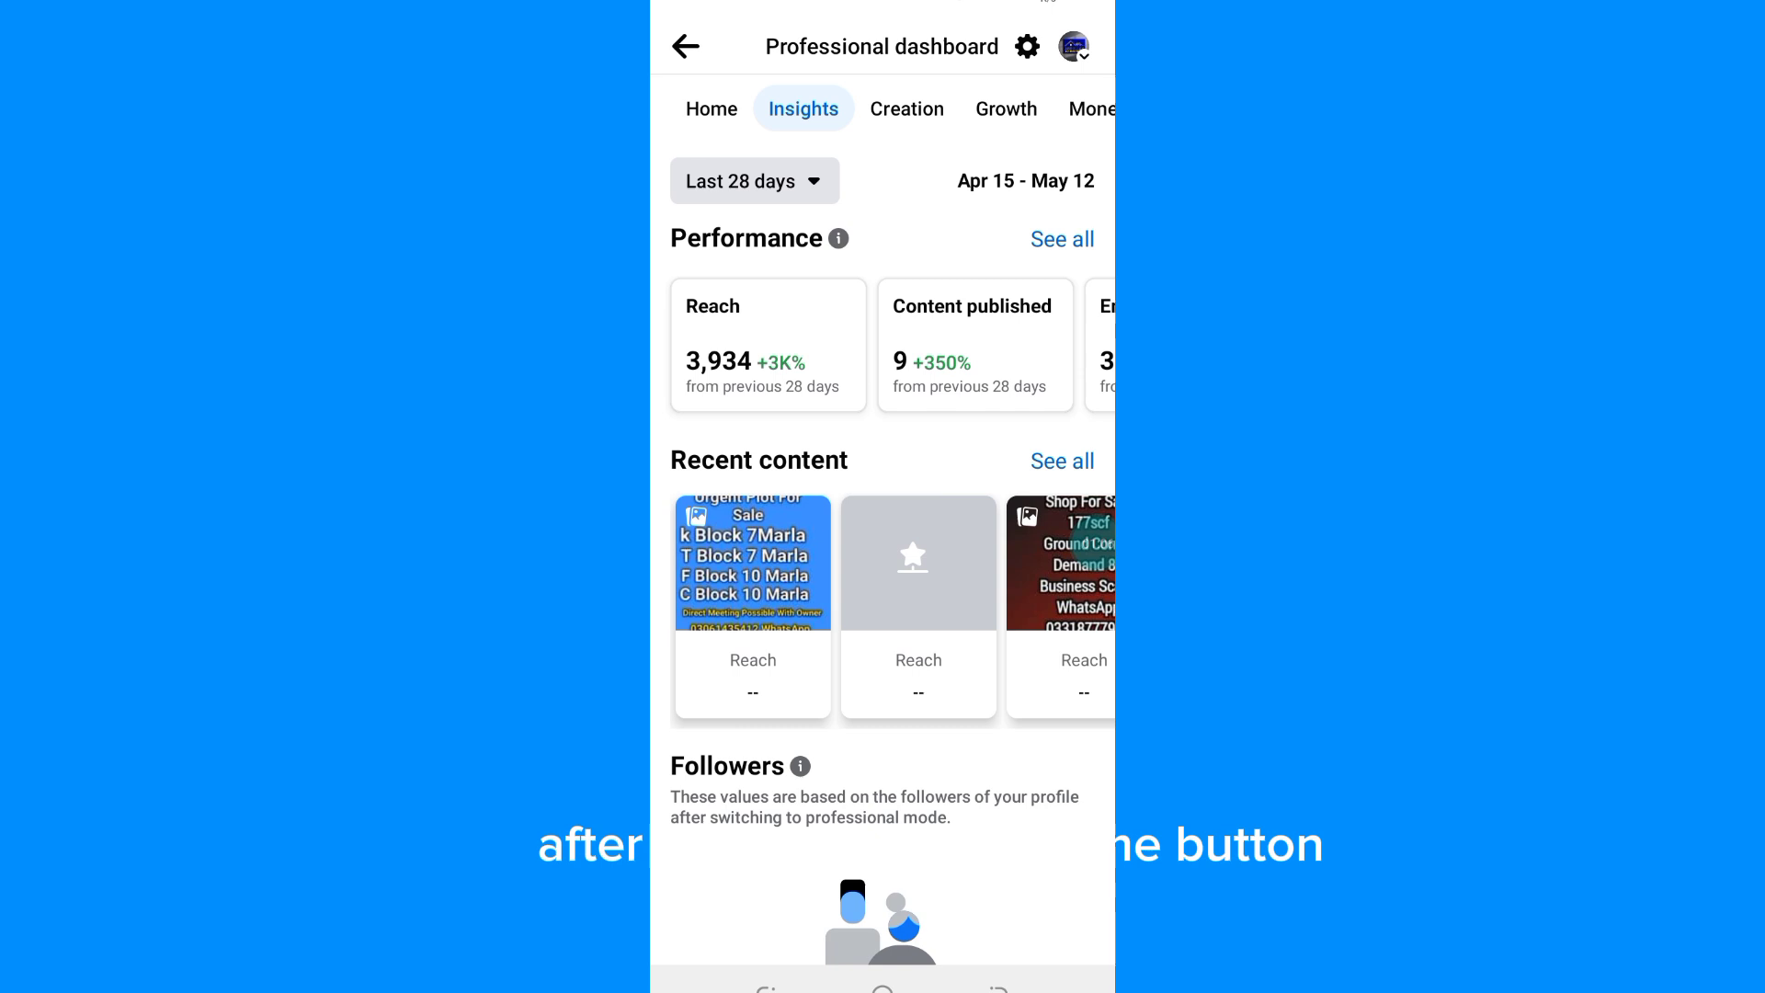
From the dashboard Home, view the detailed 28-day reach performance (3,934 reach)
left_click(709, 109)
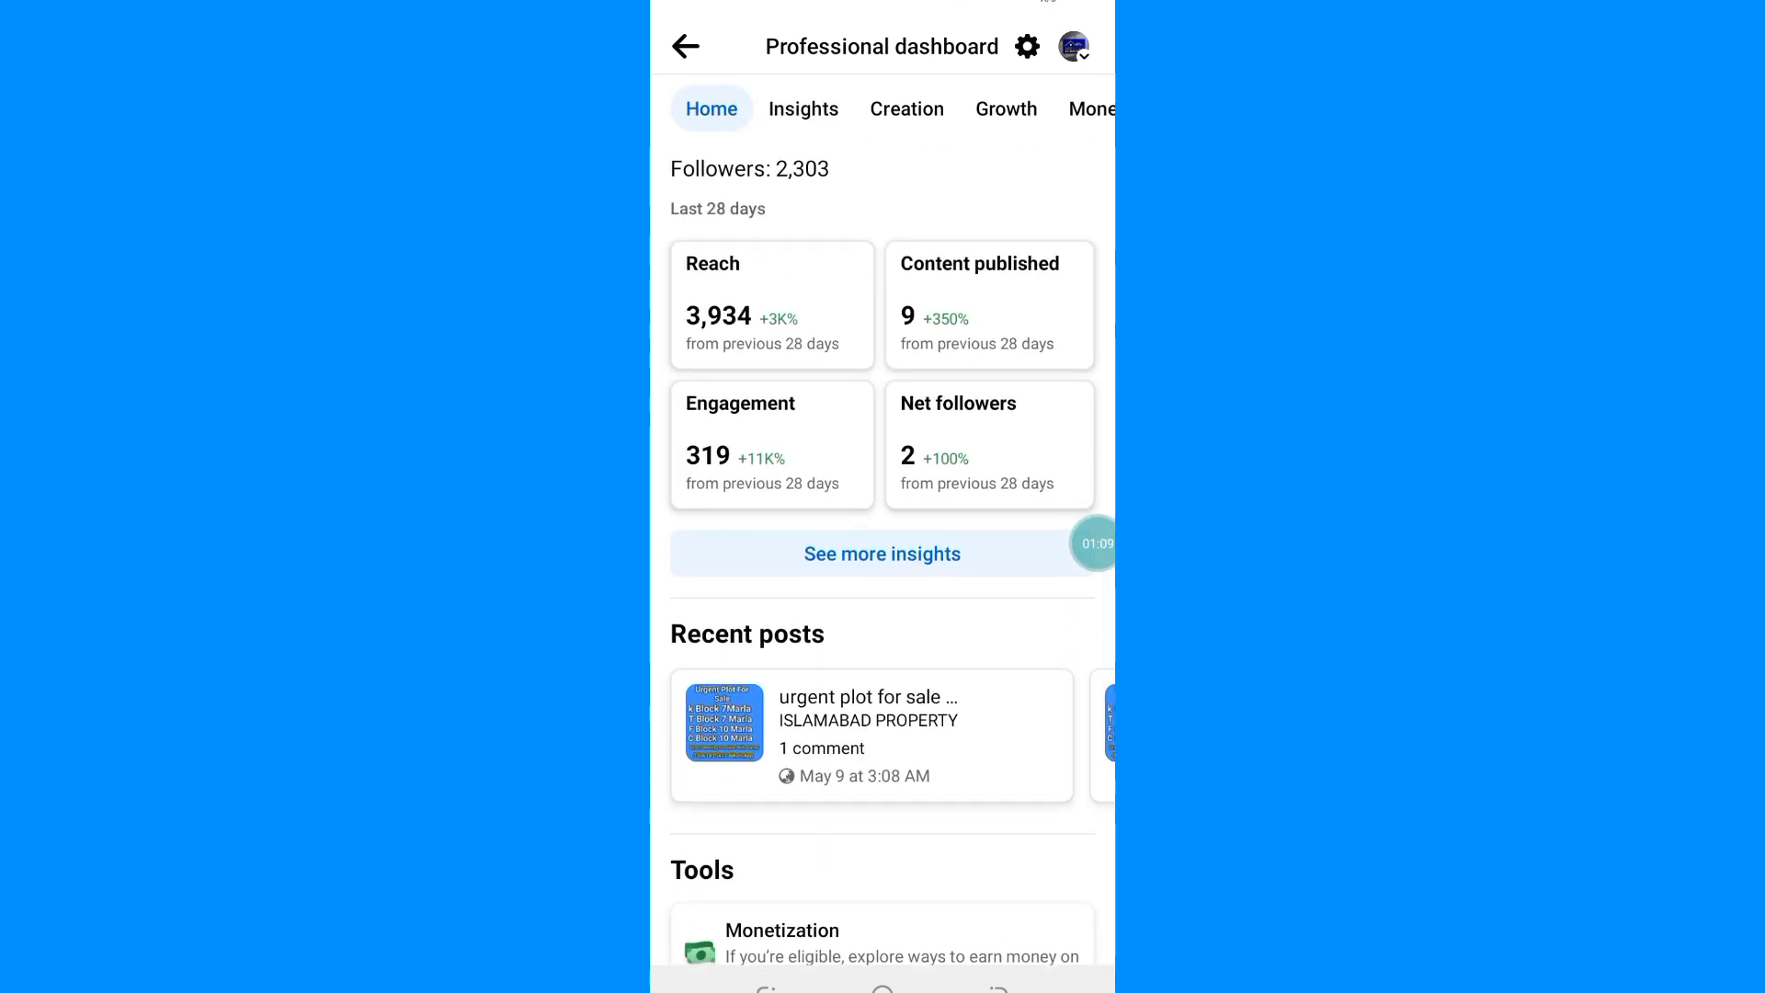
left_click(770, 304)
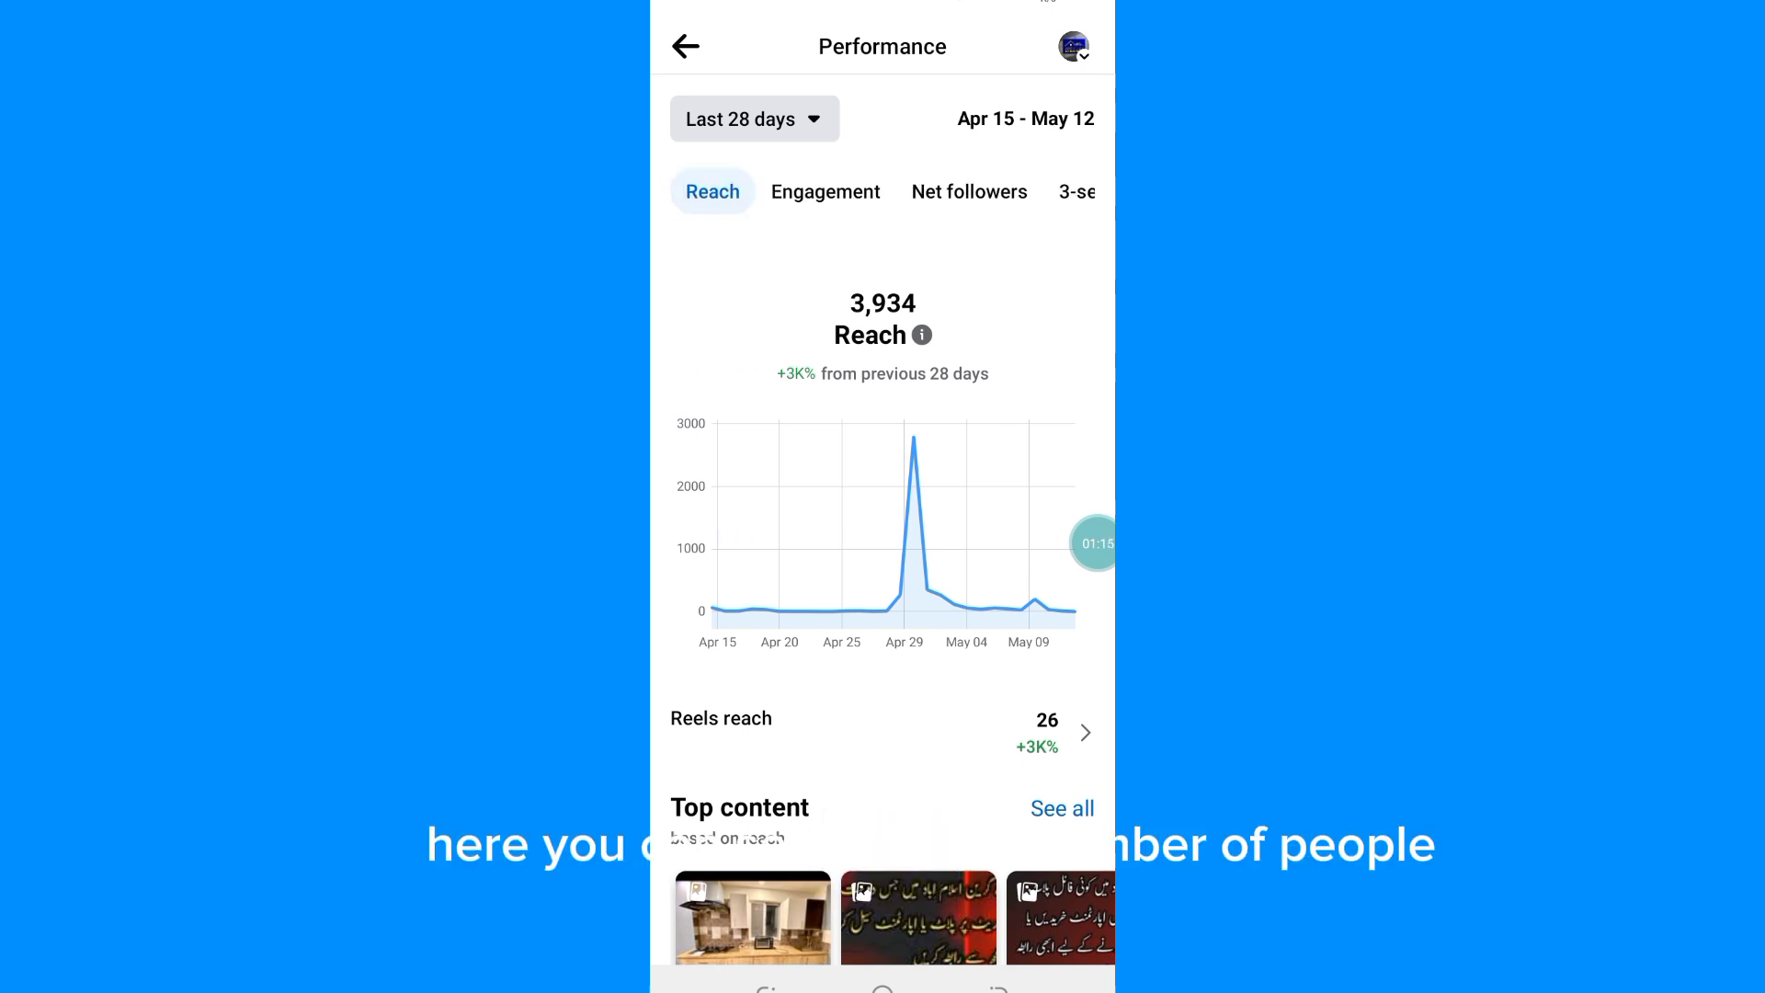
scroll("down", 3)
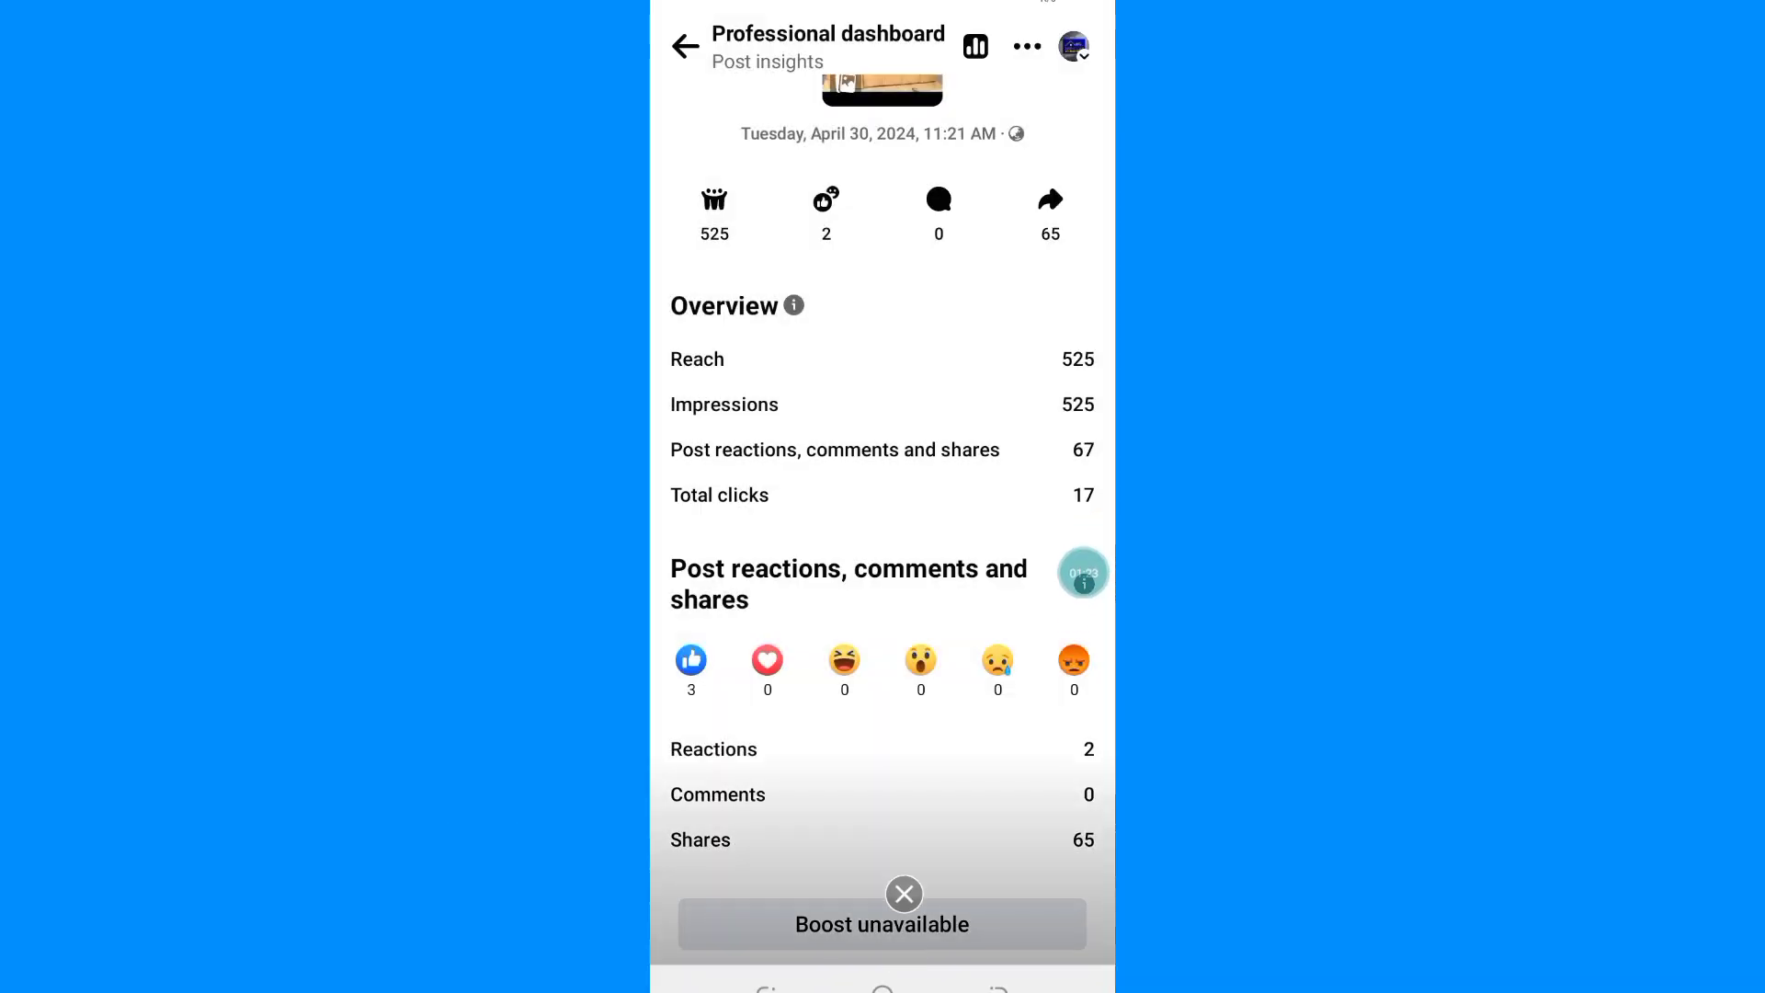
Scroll the April 30, 2024 post's insights to read its 525 reach and reactions breakdown
scroll("down", 3)
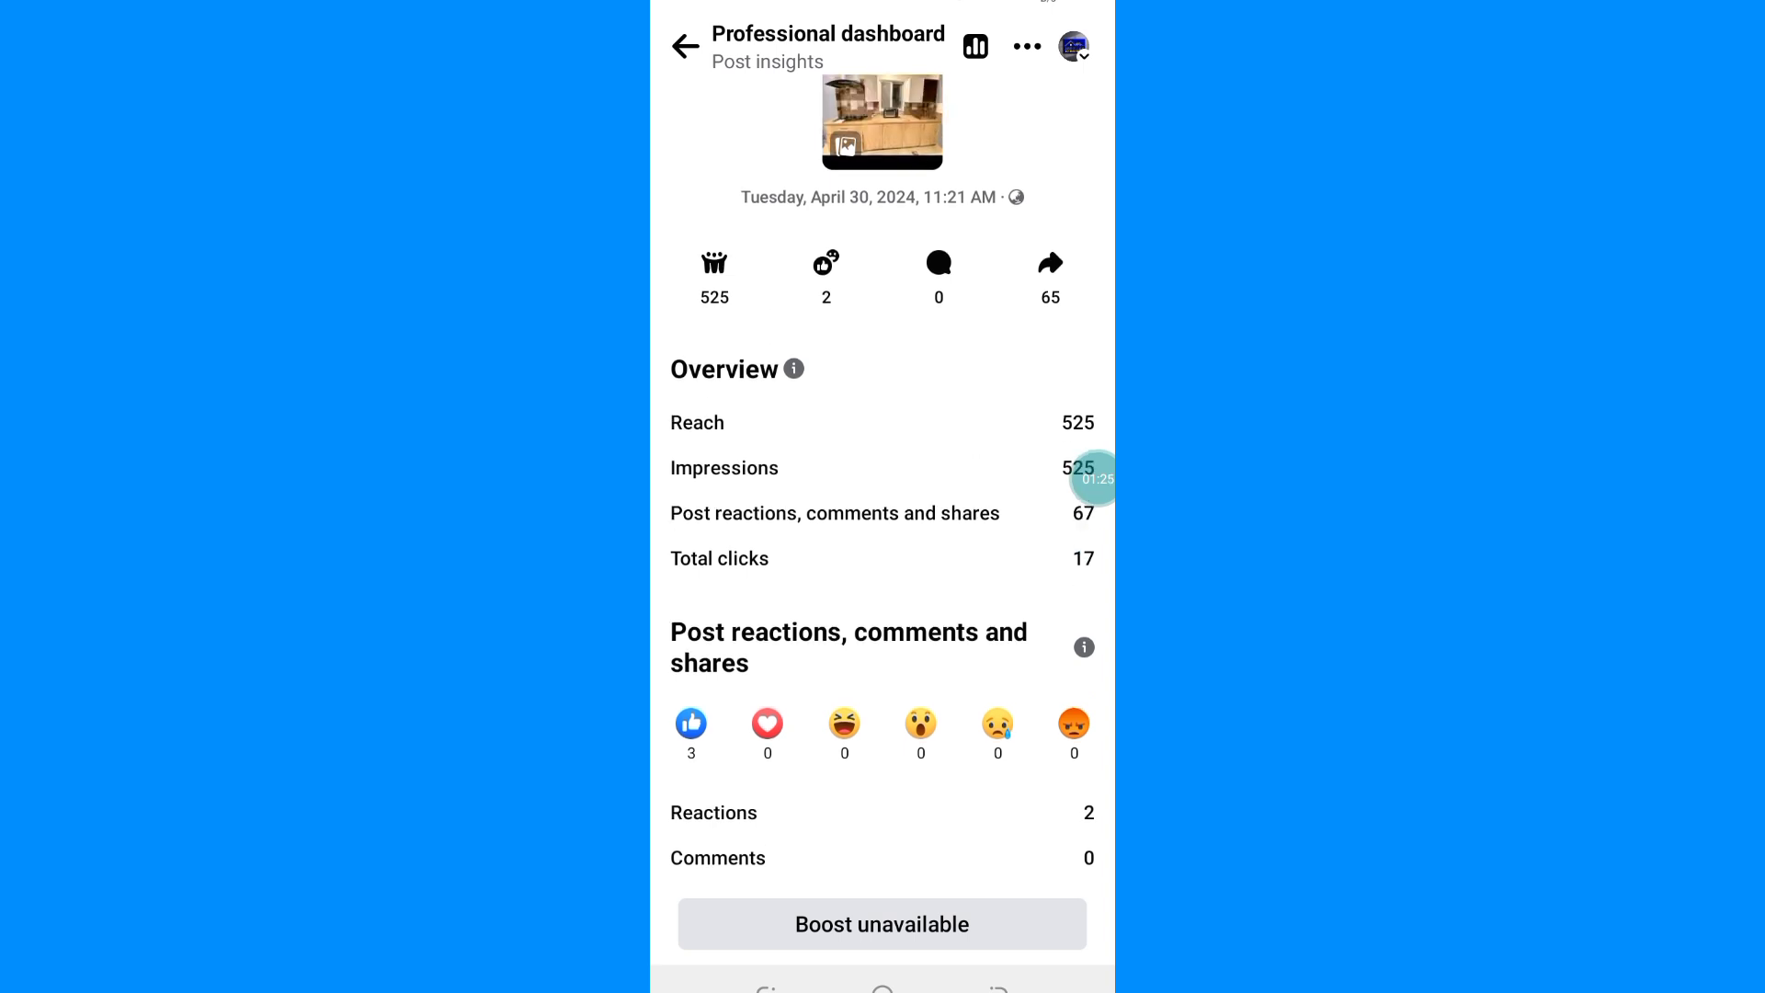
scroll("up", 3)
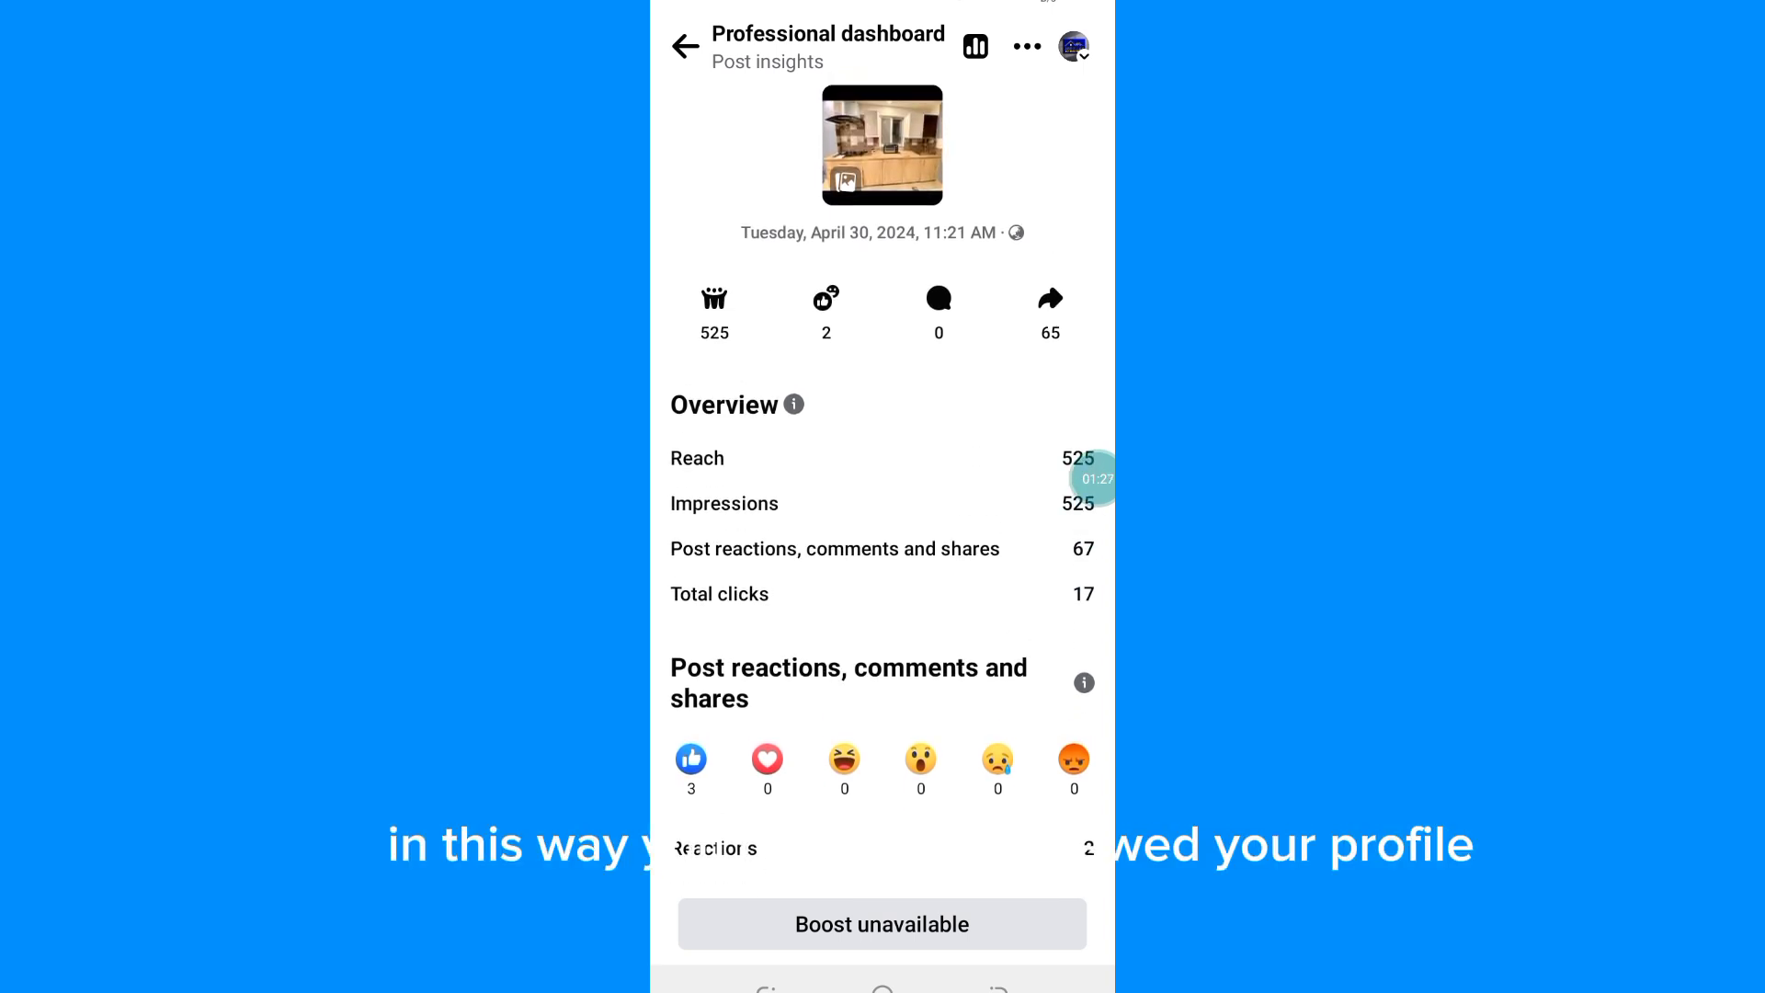